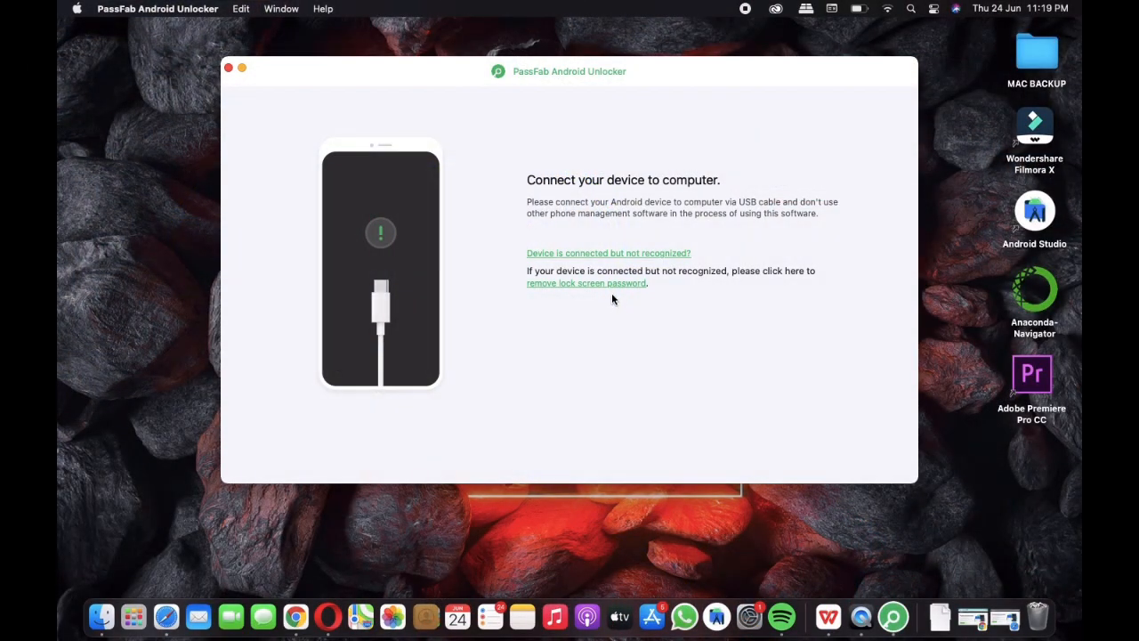
Choose to remove the lock screen password for the unrecognized connected device.
click(586, 283)
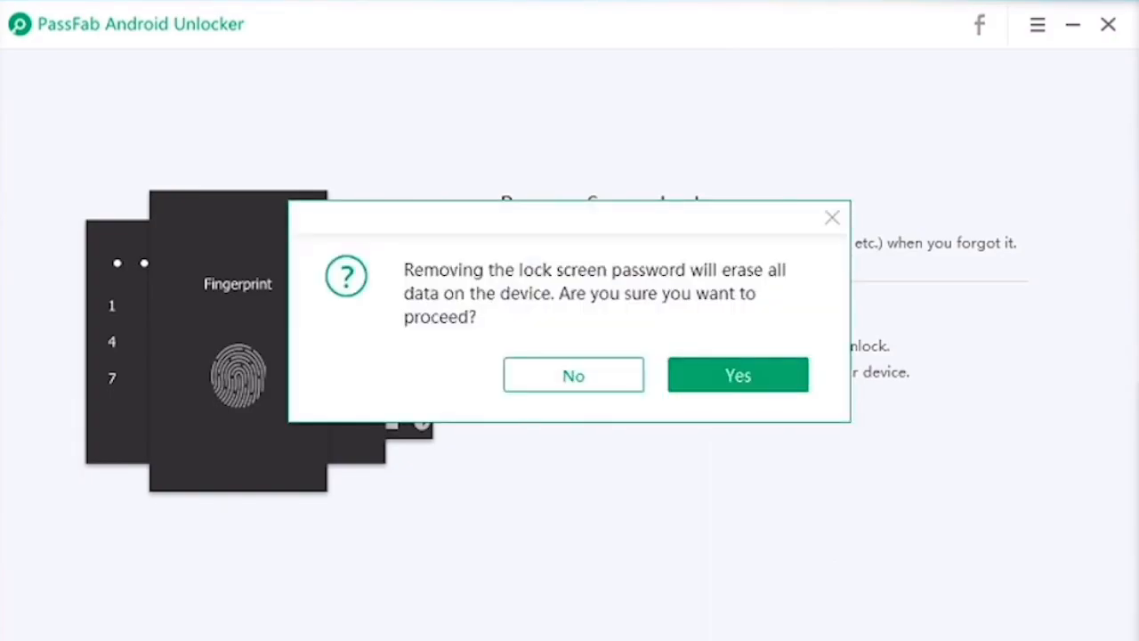
mouse_move(738, 374)
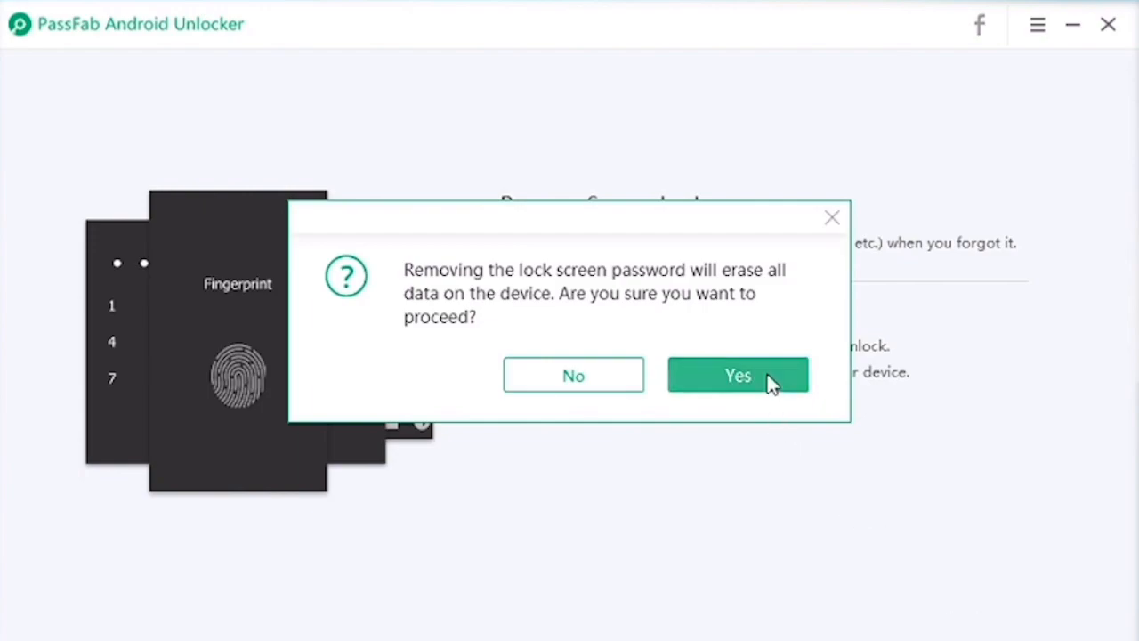
Accept erasing all device data and show Samsung recovery steps for phones without a Home button.
click(738, 375)
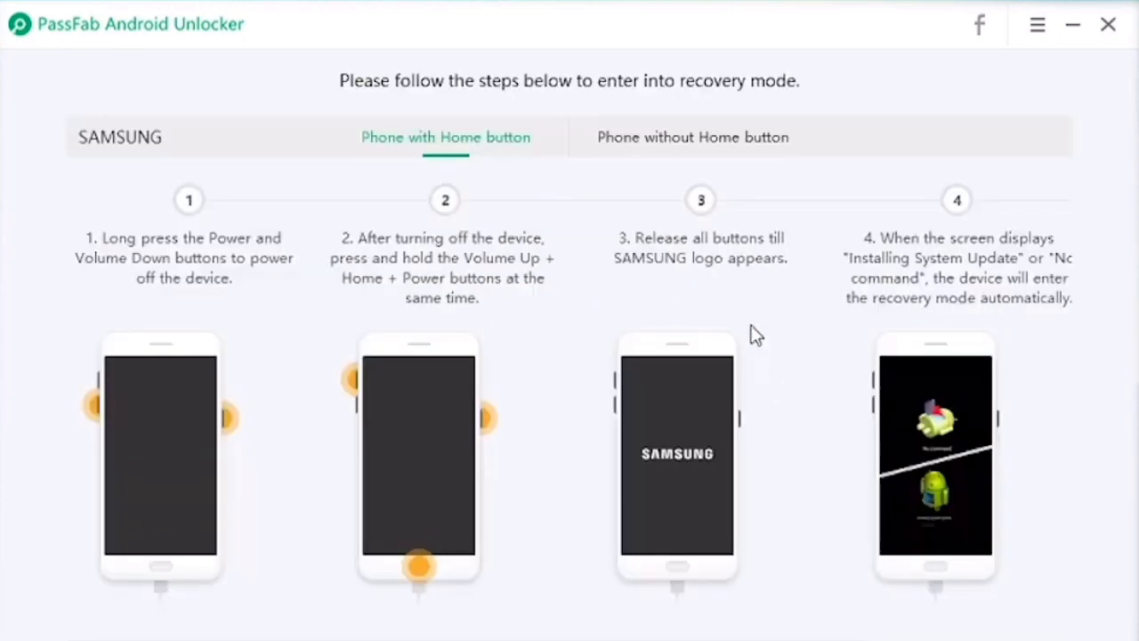
click(692, 137)
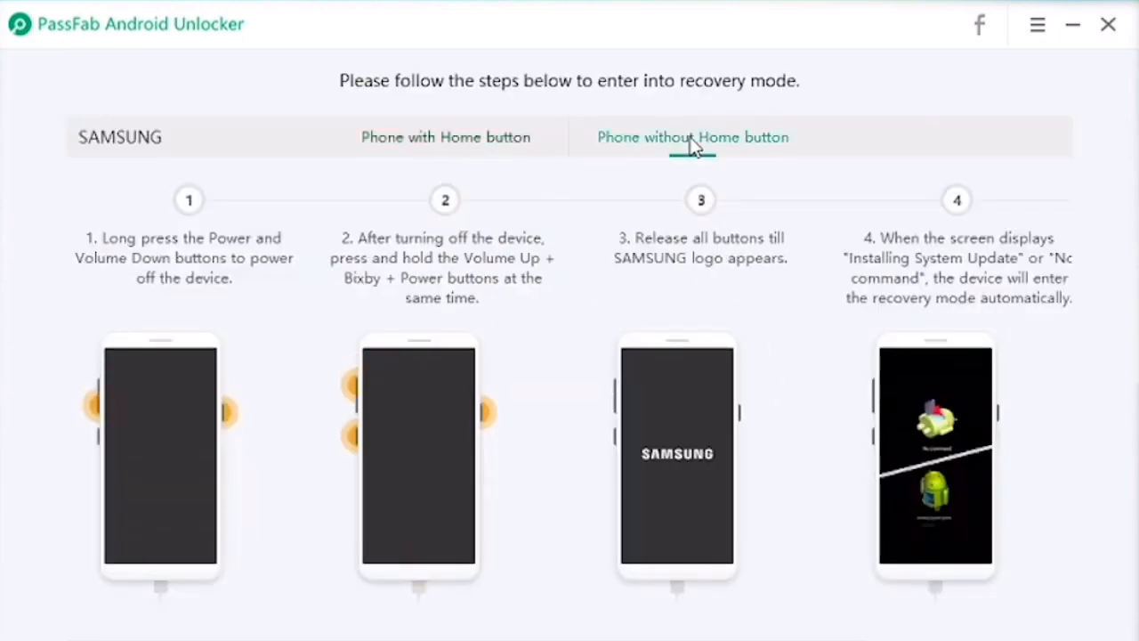